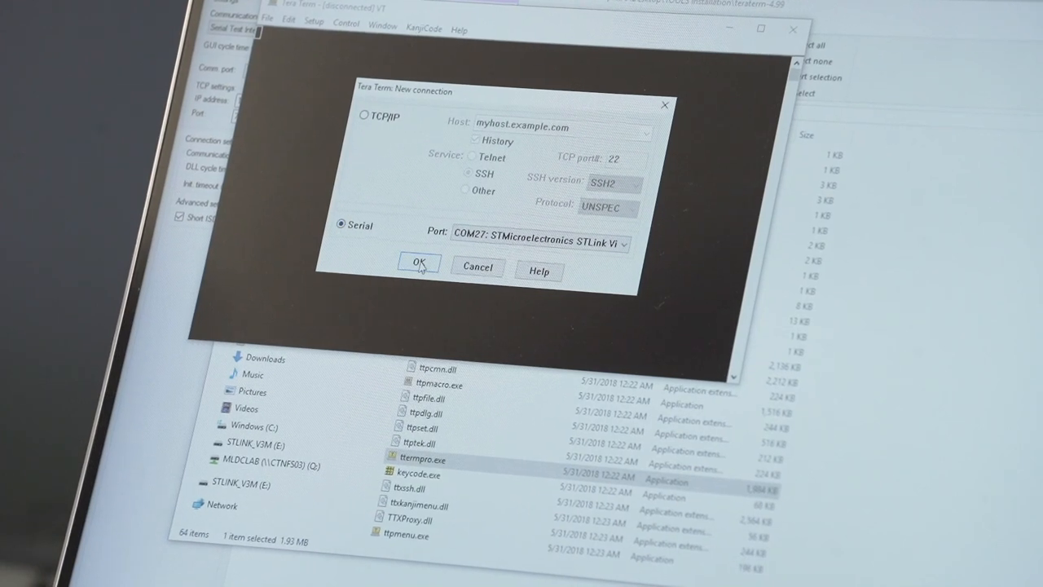
- Connect Tera Term to serial port COM27 and set its speed to 115200 baud
{"action": "left_click", "coordinate": [420, 267]}
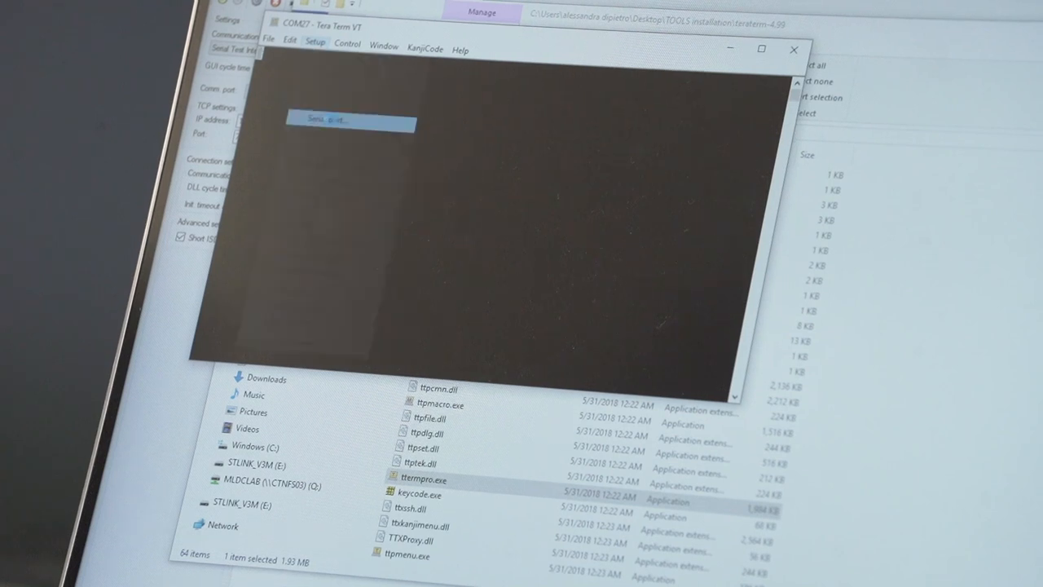
{"action": "left_click", "coordinate": [351, 119]}
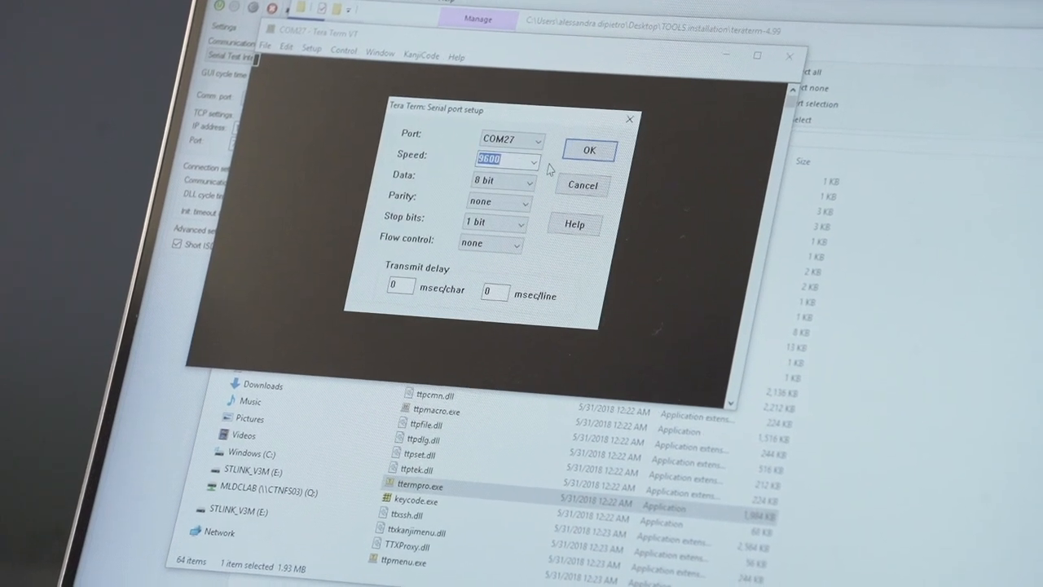
{"action": "left_click", "coordinate": [537, 160]}
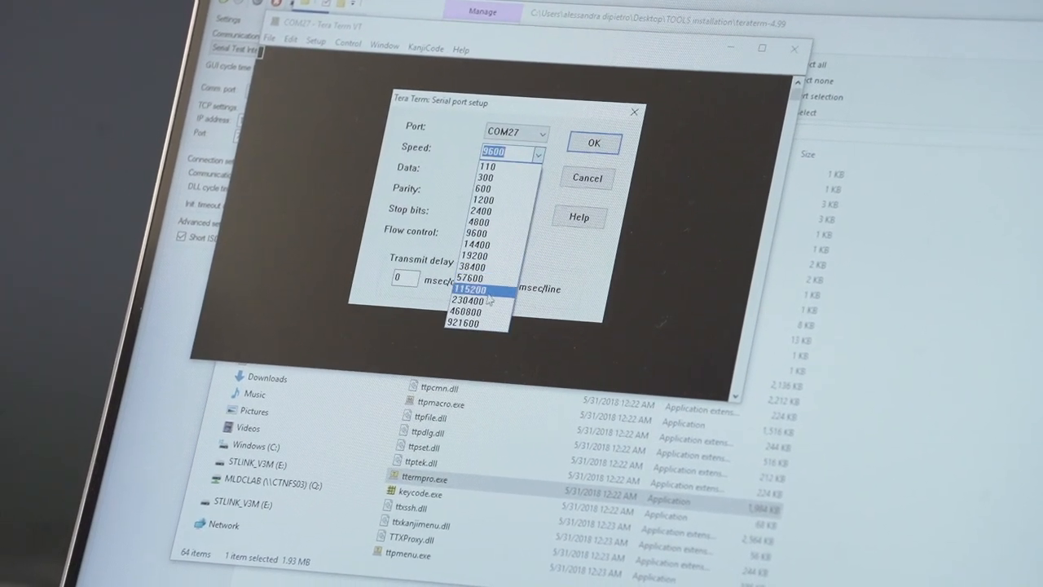
{"action": "left_click", "coordinate": [473, 312]}
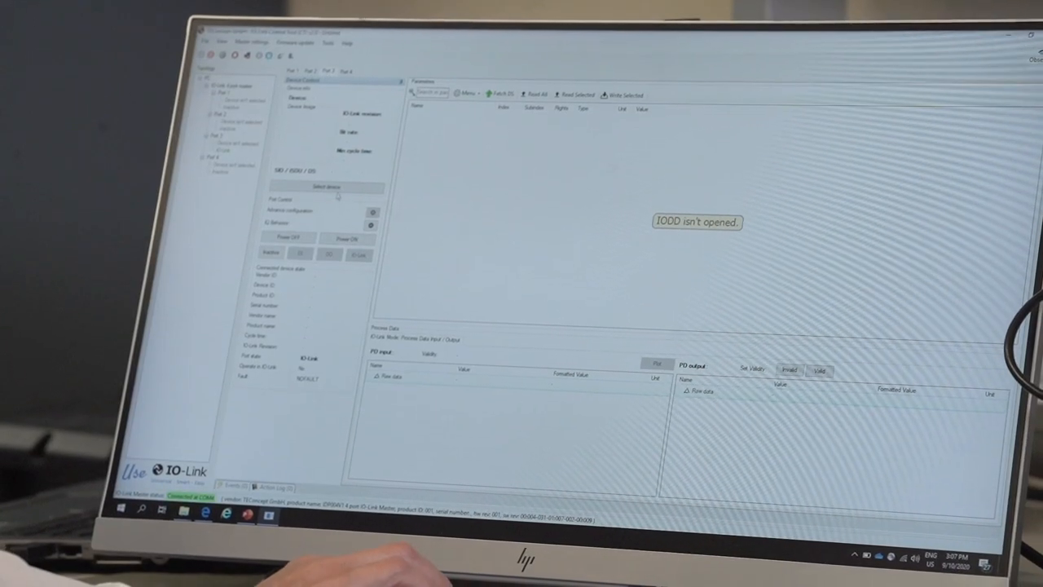
- Select the STMicroelectronics STEVAL-BFA001V2 device description and switch the port to IO-Link operation
{"action": "left_click", "coordinate": [322, 189]}
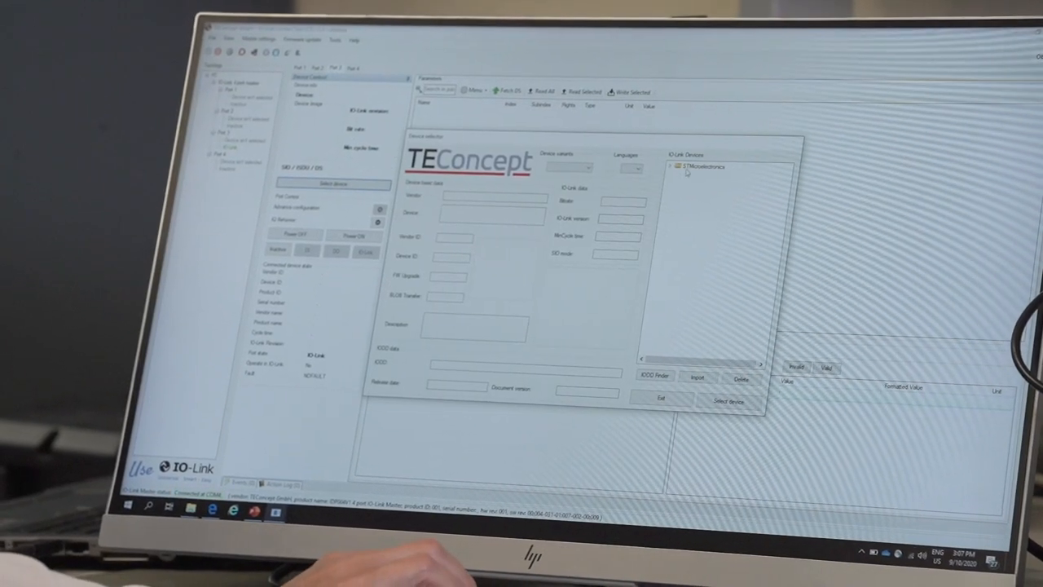
{"action": "left_click", "coordinate": [672, 167]}
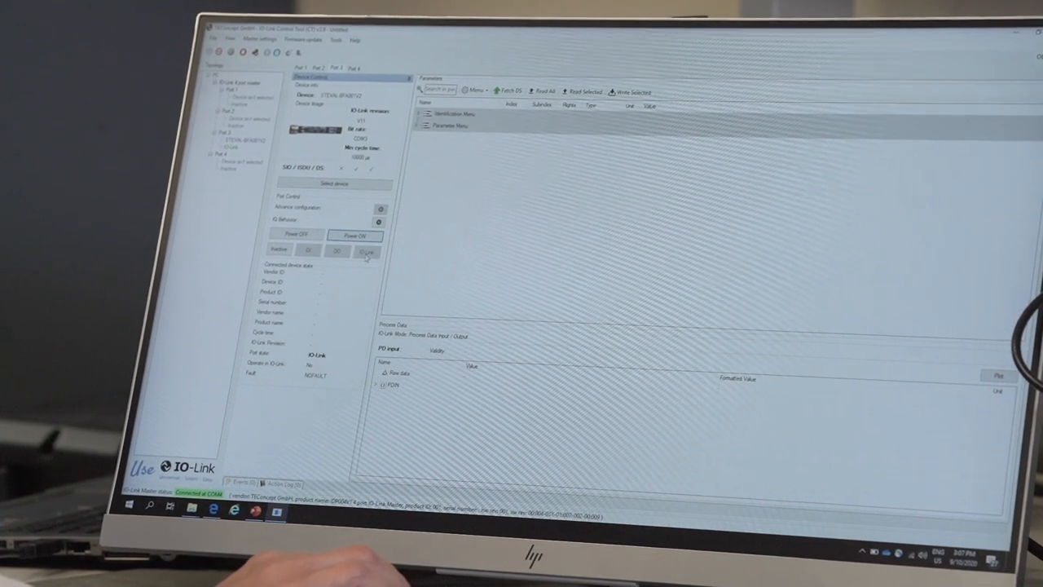
{"action": "left_click", "coordinate": [372, 252]}
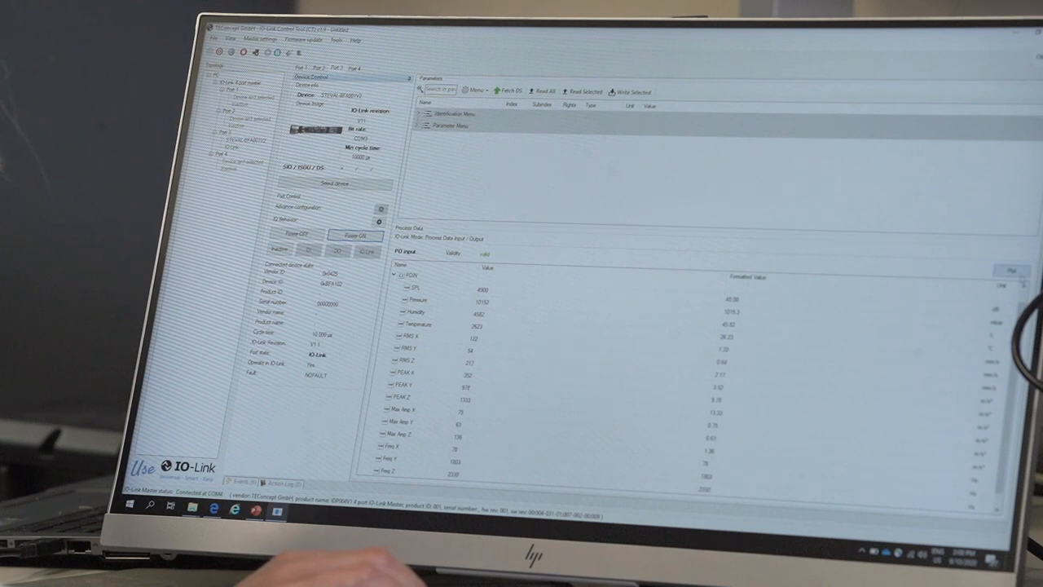
- Expand the Parameter Menu to list the sensor's parameters with the events log
{"action": "left_click", "coordinate": [423, 197]}
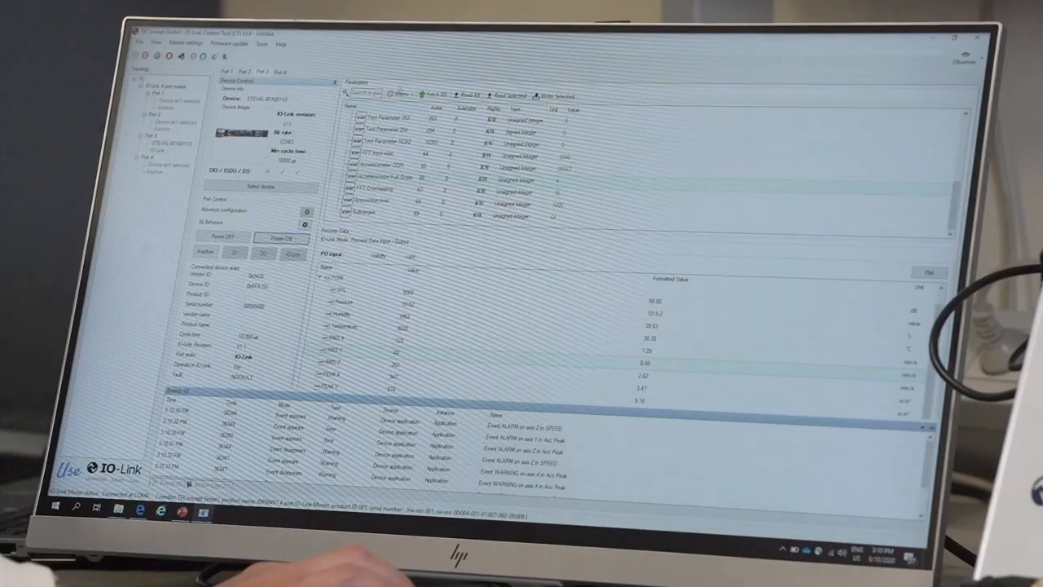
- Choose BLOB Transfer from the Parameters pane's Menu dropdown
{"action": "left_click", "coordinate": [404, 95]}
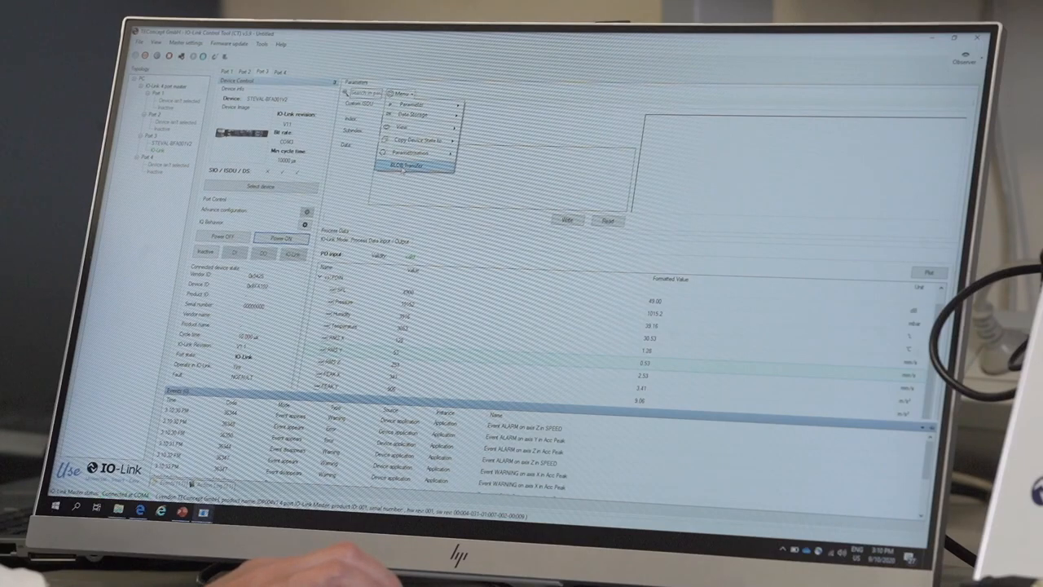
{"action": "left_click", "coordinate": [405, 167]}
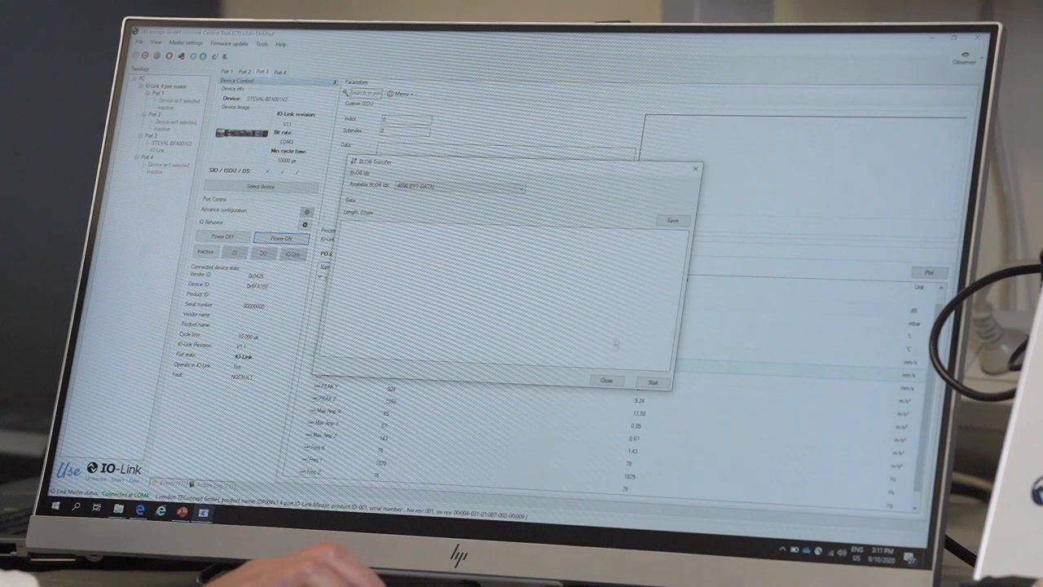